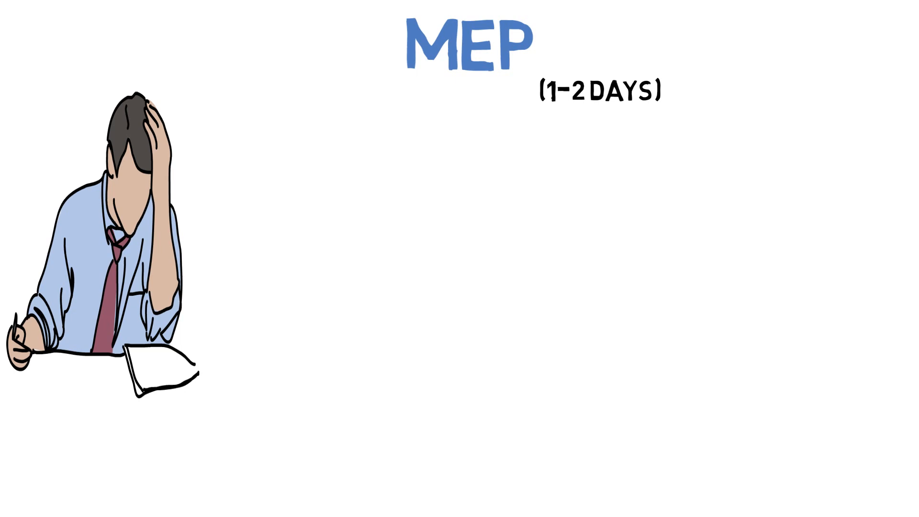
# Place the weekly planner image and write '5-5 QUESTIONS' and 'COMPLETE 20' text beside it
pyautogui.moveTo(530, 229); pyautogui.dragTo(657, 437)
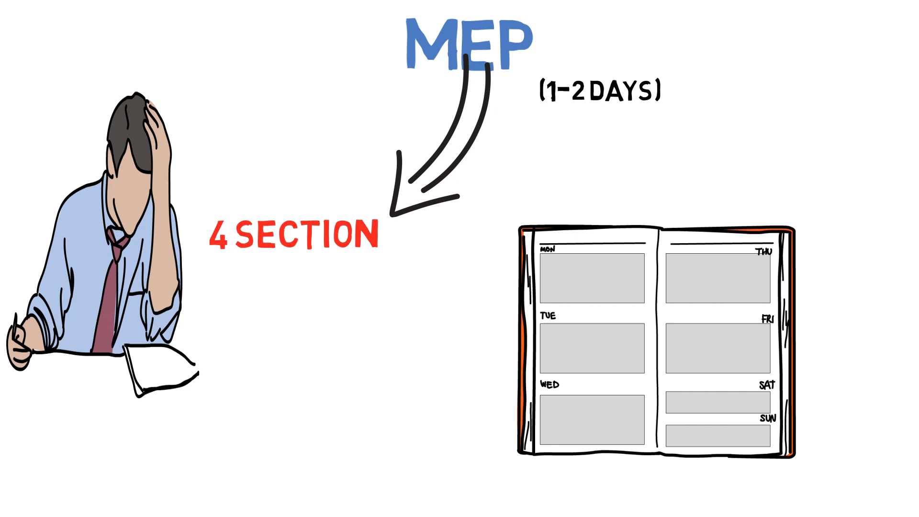
pyautogui.write('5-5 QUESTIONS')
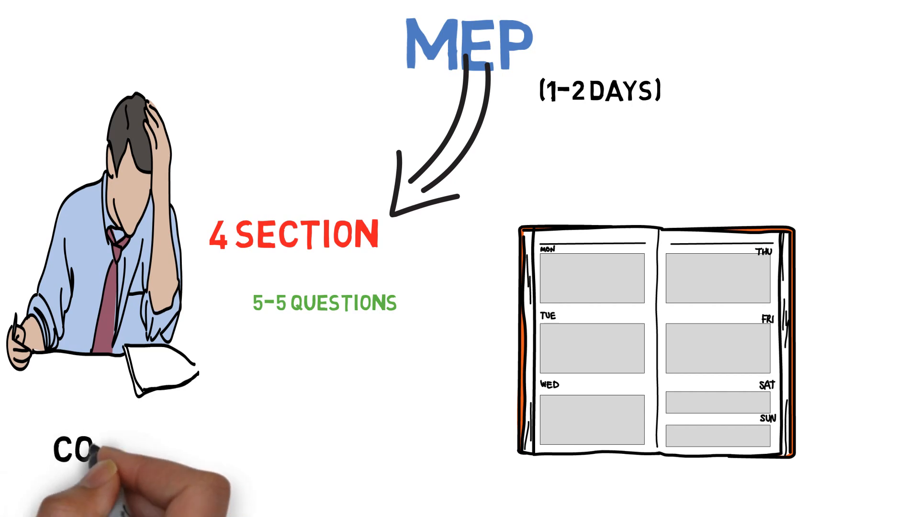
pyautogui.write('COMPLETE 20')
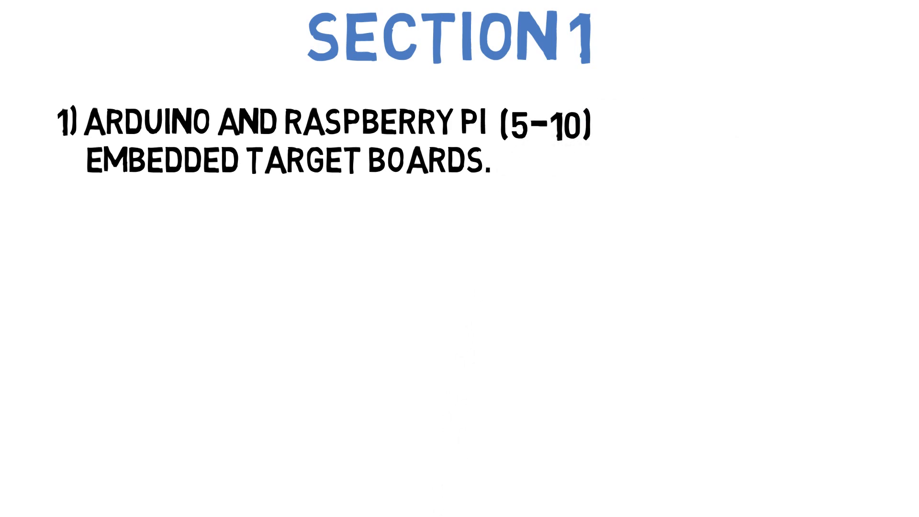
# Write Section 1 items: 8051 interrupts (10), Arduino vs Raspberry Pi, 8051 interrupt structure
pyautogui.write('INTERRUPT STRUCTURE OF 8051MICROCONTROLLER')
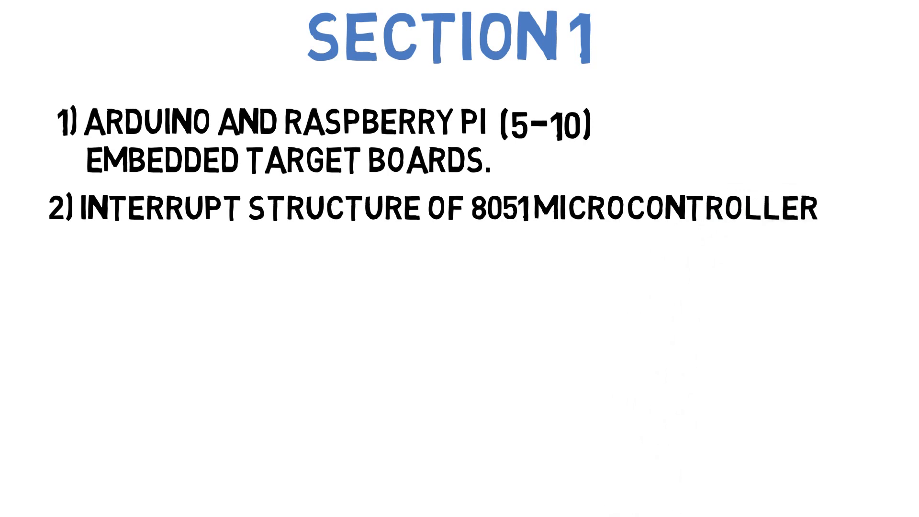
pyautogui.write('(10)')
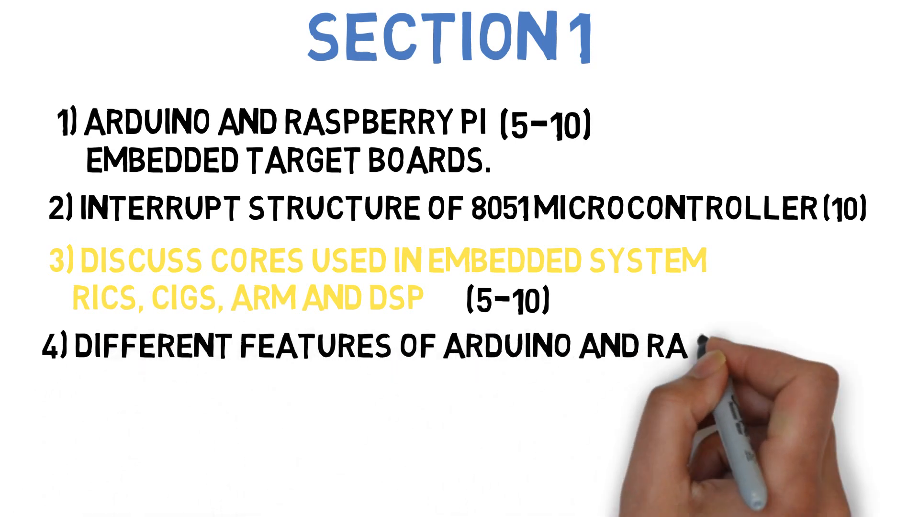
pyautogui.write('SPBERRY-PI')
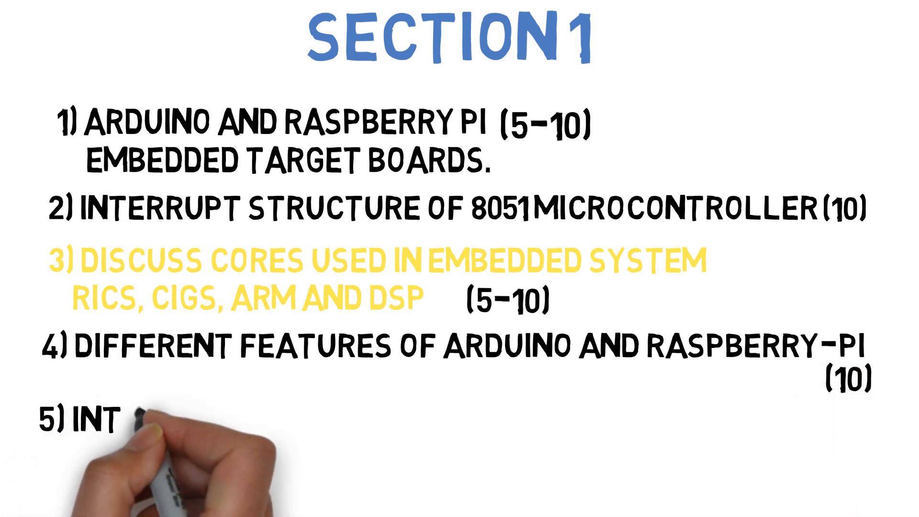
pyautogui.write('ERRUPT STRU')
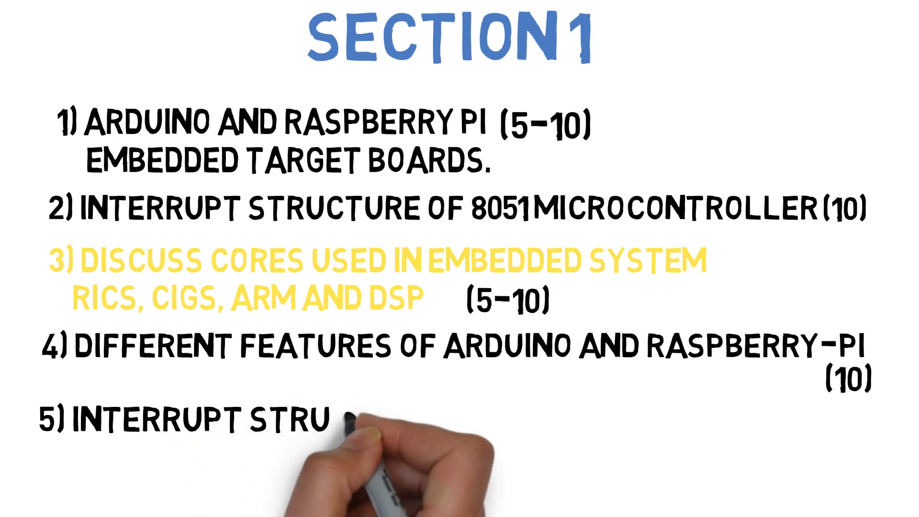
pyautogui.write('CTURE OF 805')
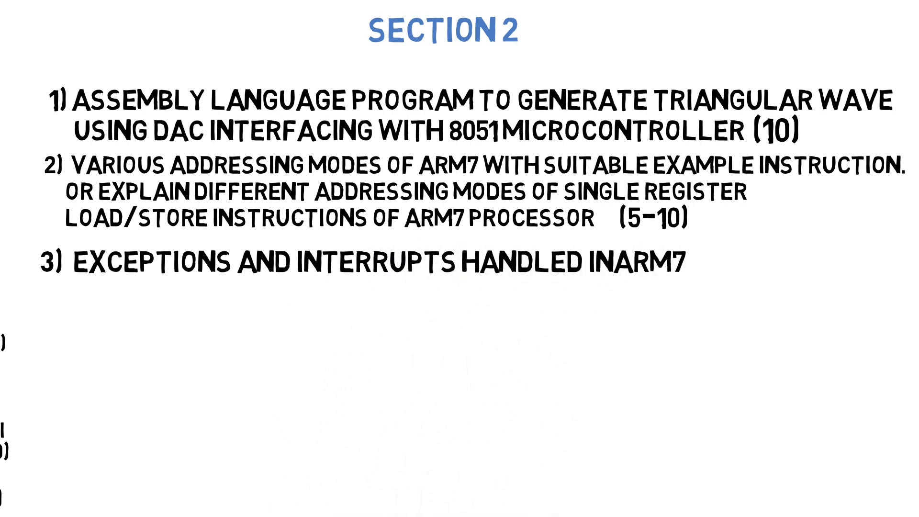
# Add Section 2 marks (10), item 4 priority inversion and item 5 microcontroller addressing modes
pyautogui.write('(10)')
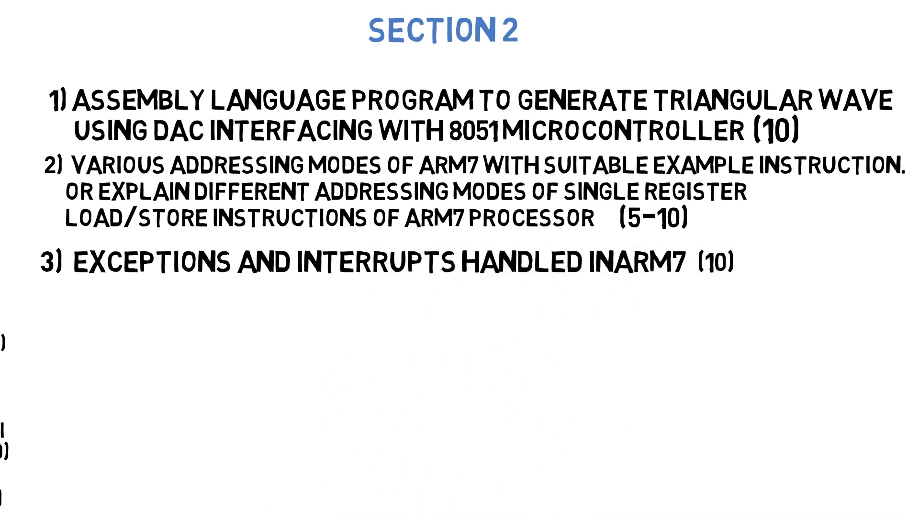
pyautogui.write('4) PRIORITY INVERSION PROBLEM AND EXPLAIN HOW TO RESOLVE IT')
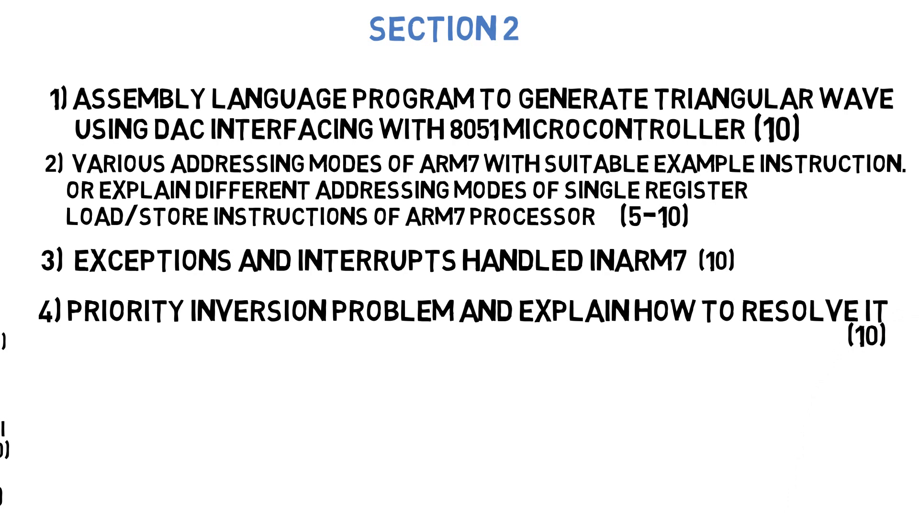
pyautogui.write('5) VARIOUS ADDRESSING MODES OF 8051 MICRO')
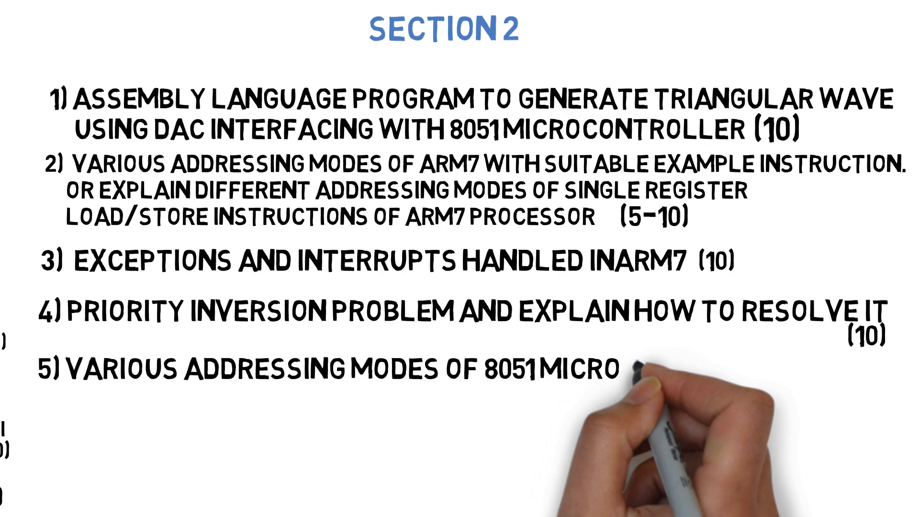
pyautogui.write('CONTROLLER')
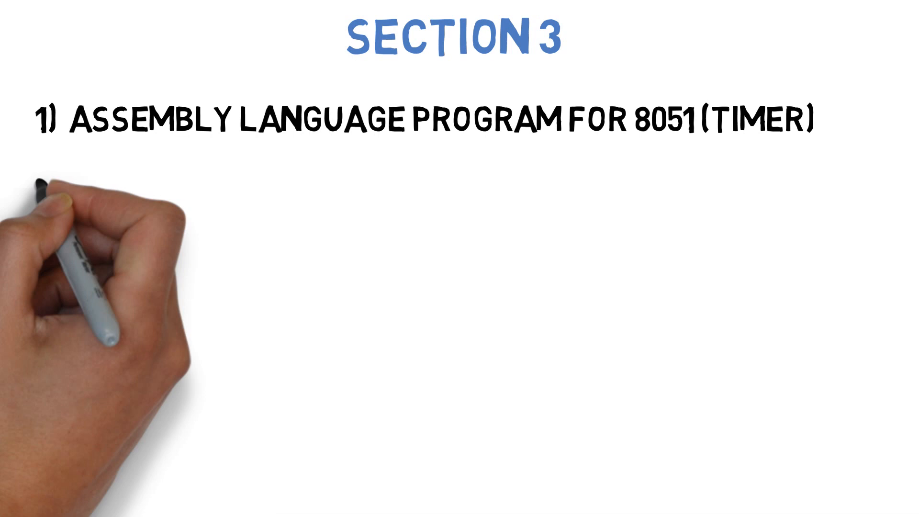
# Write Section 3 items: design metrics, stepper motor working (10), kernel types (10), 8051 assembler directives
pyautogui.write('2) DESIGN METRICS OF AN EMBEDDED SYSTEM. (10)')
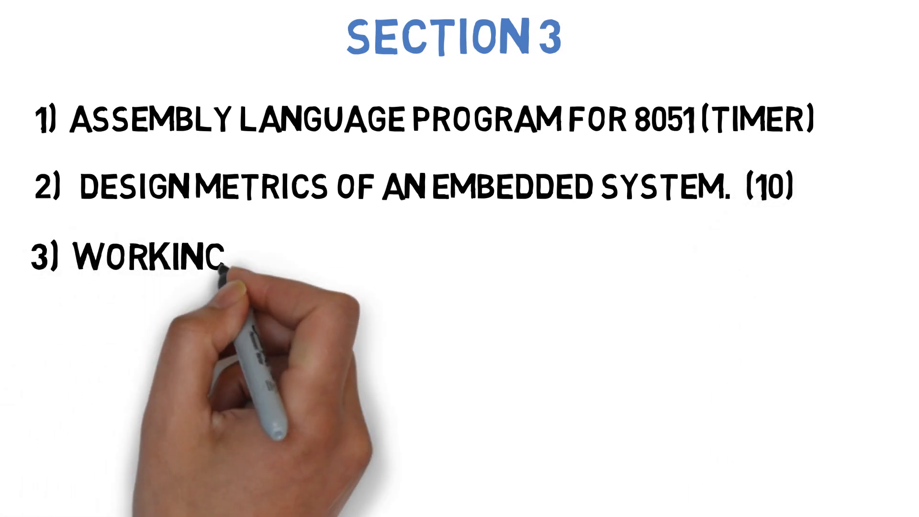
pyautogui.write('OF STEPPER MOTOR')
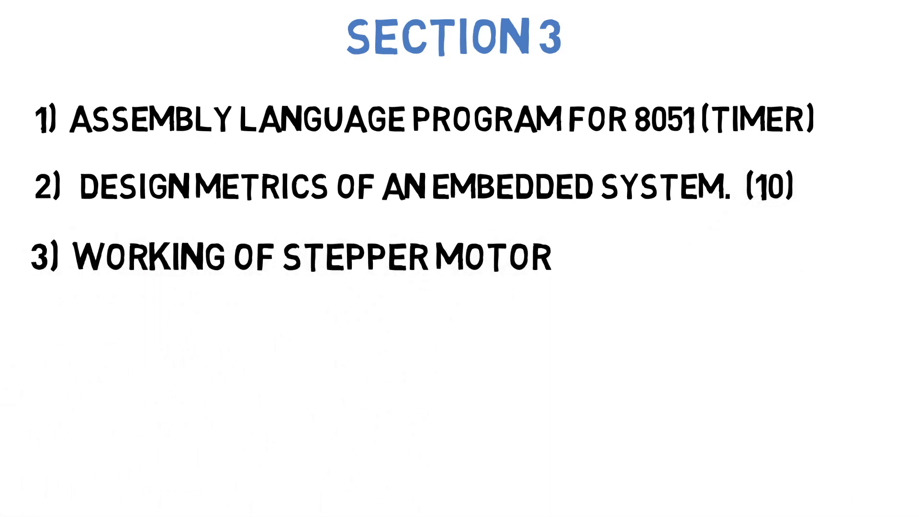
pyautogui.write('(10)')
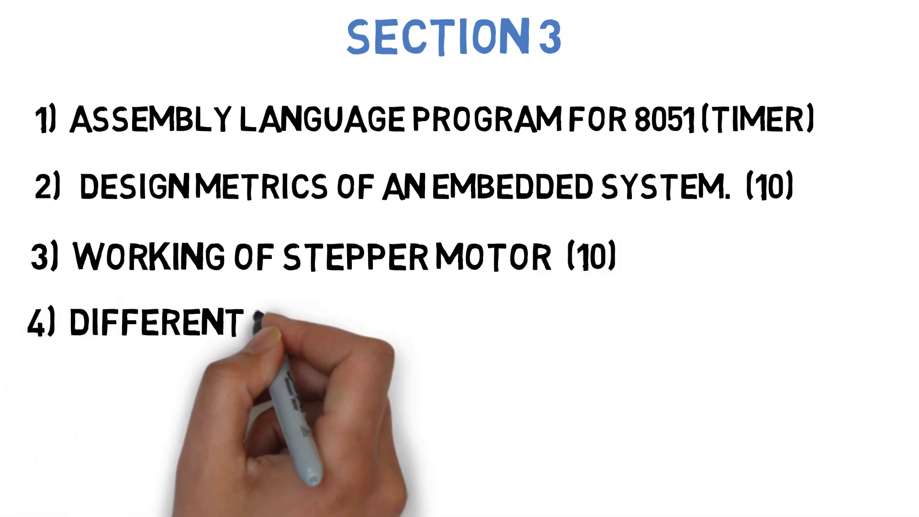
pyautogui.write('TYPES OF KERNELS (')
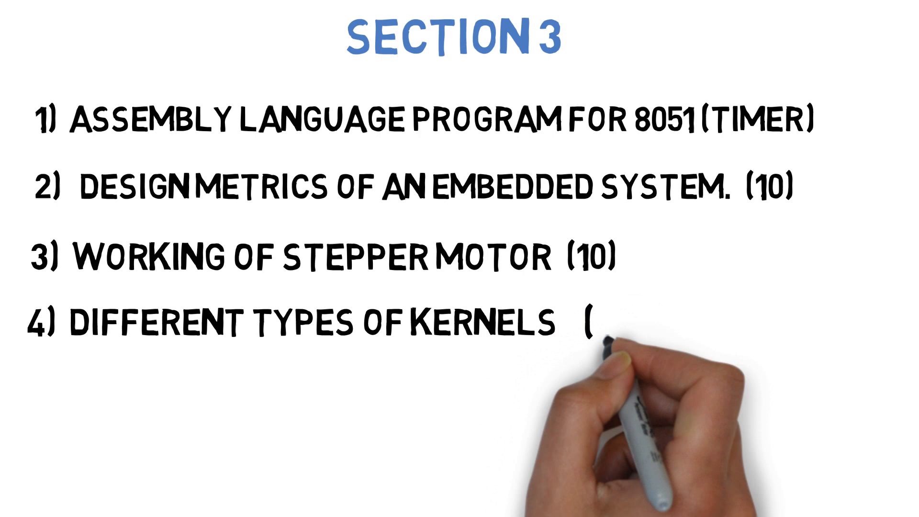
pyautogui.write('10)')
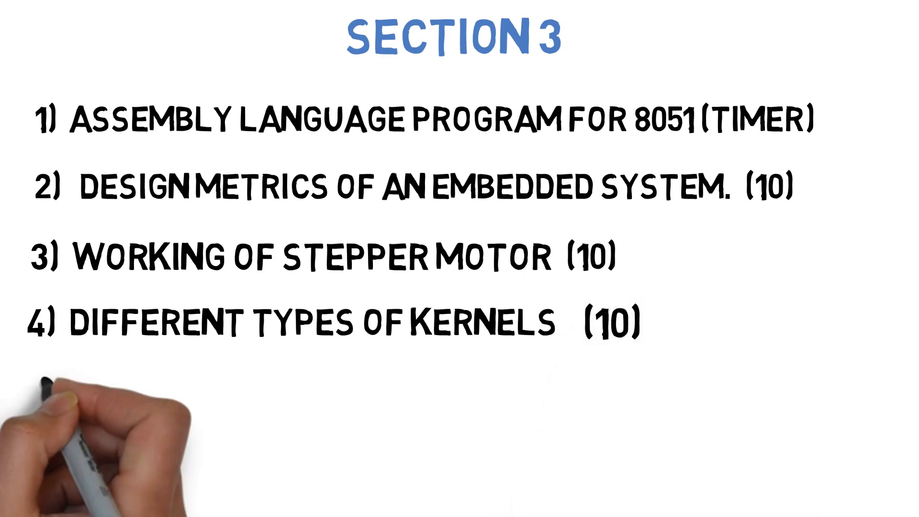
pyautogui.write('5) ASSEMBLER DIRECTIVES WITH RESPE')
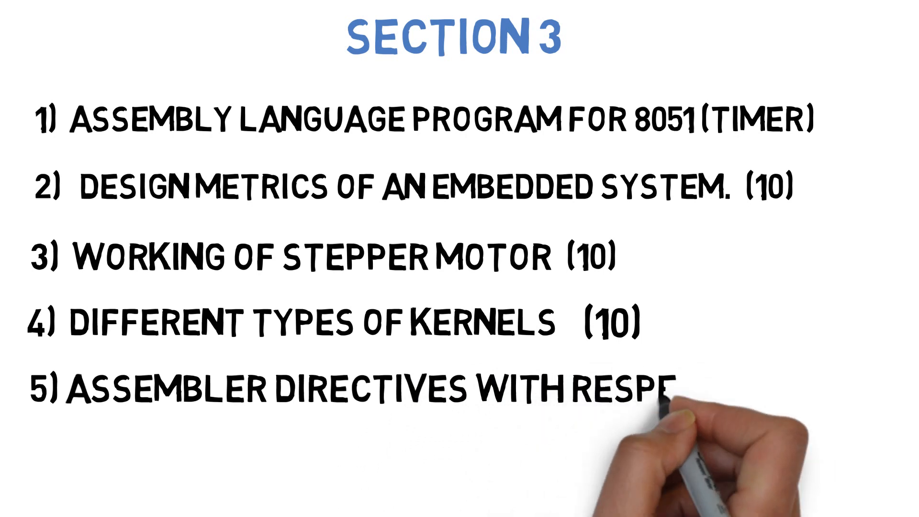
pyautogui.write('TO 8051 ASSEMB')
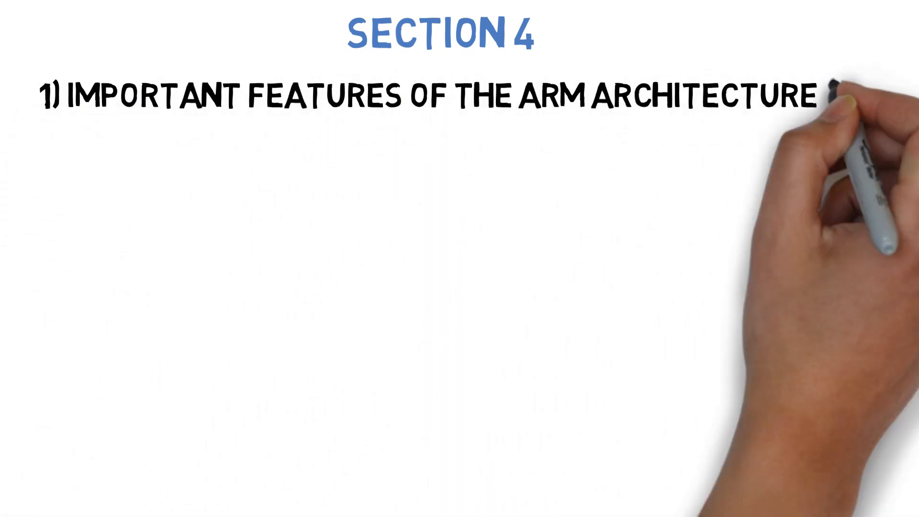
# Write Section 4 items: RTOS scheduling algorithms (10), IoT sensors, and SFRs with (10) marks
pyautogui.write('2) SCHED')
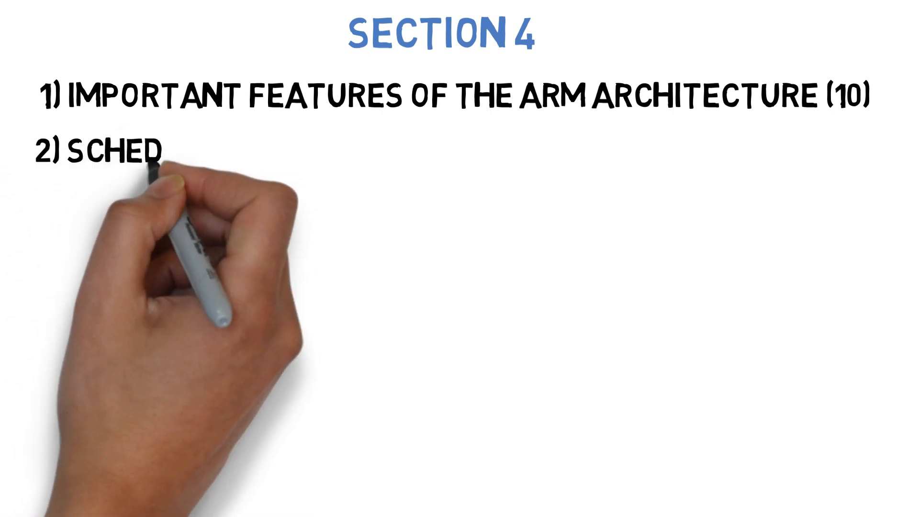
pyautogui.write('ULING ALGORITHM')
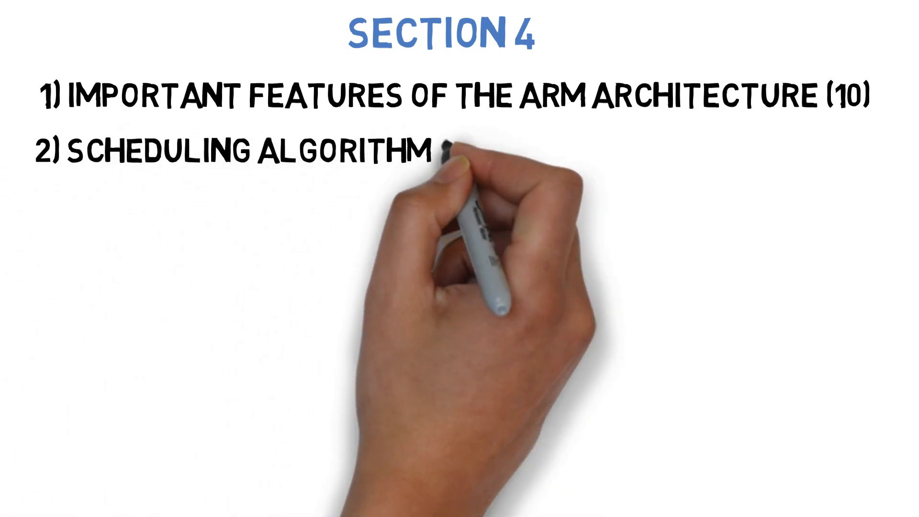
pyautogui.write('S USED IN RTOS')
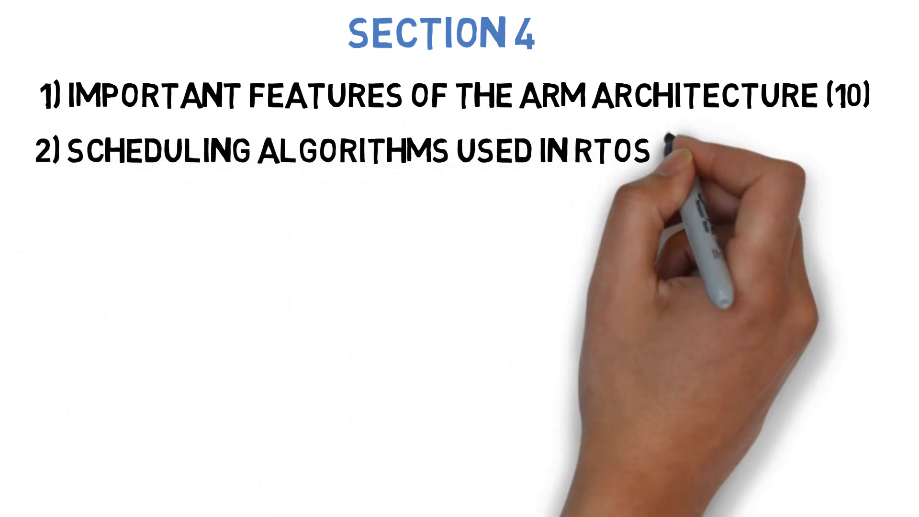
pyautogui.write('(10)')
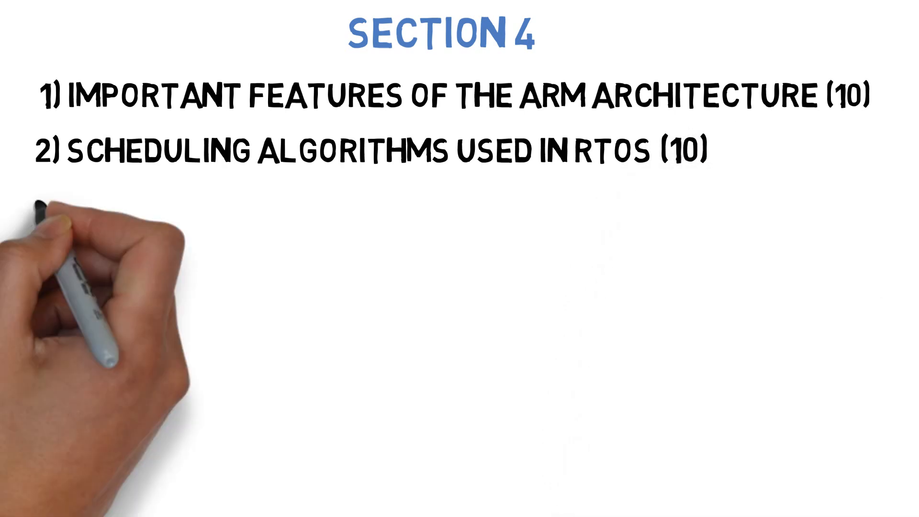
pyautogui.write('3) SENSOR USED IN IOT APPLICATIONS WITH THE')
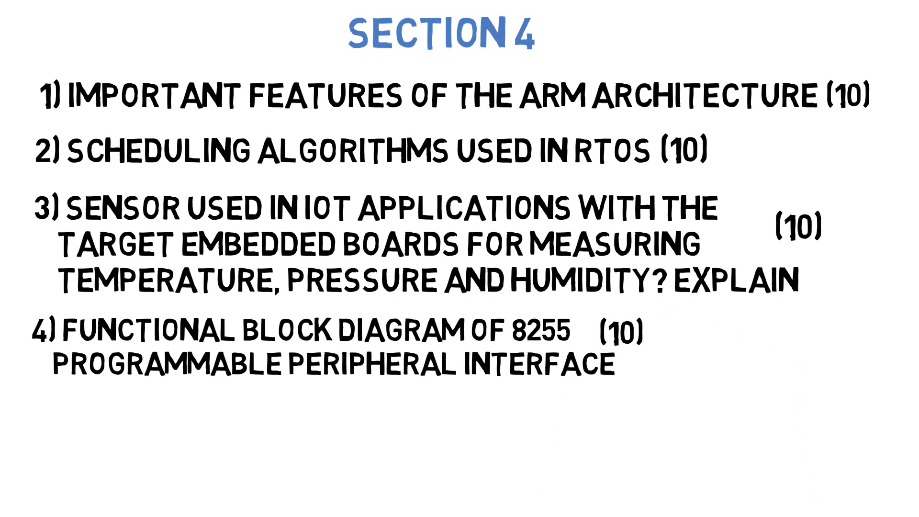
pyautogui.write('5) SFRS-TMOD, IE AND SCON (5-')
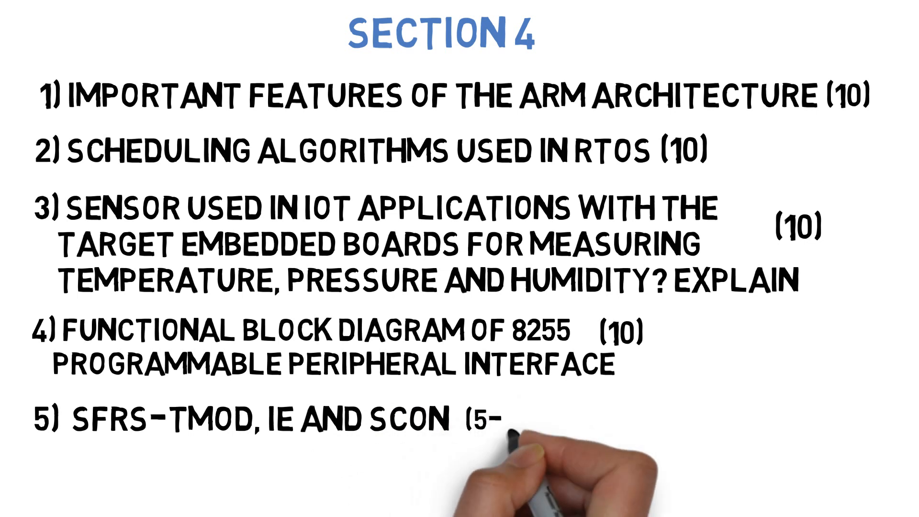
pyautogui.write('10)')
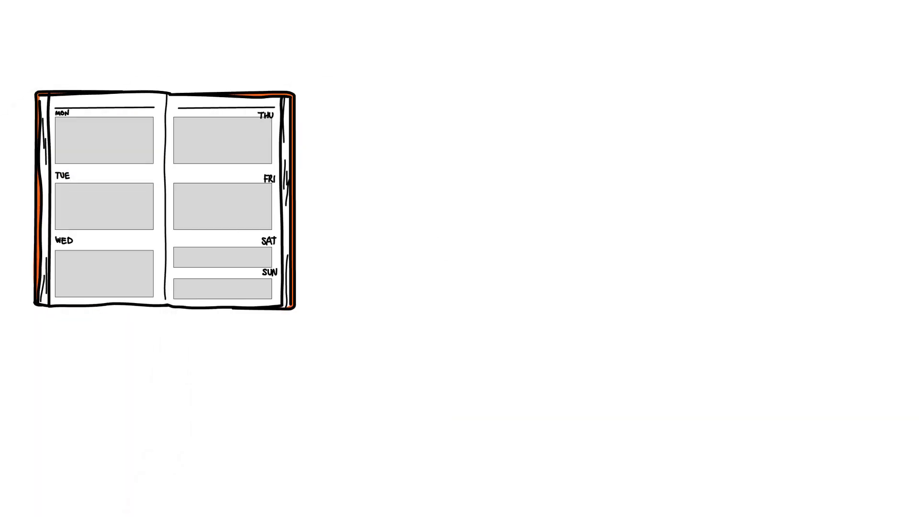
# Start the blue heading beside the planner by writing 'BH'
pyautogui.write('BH')
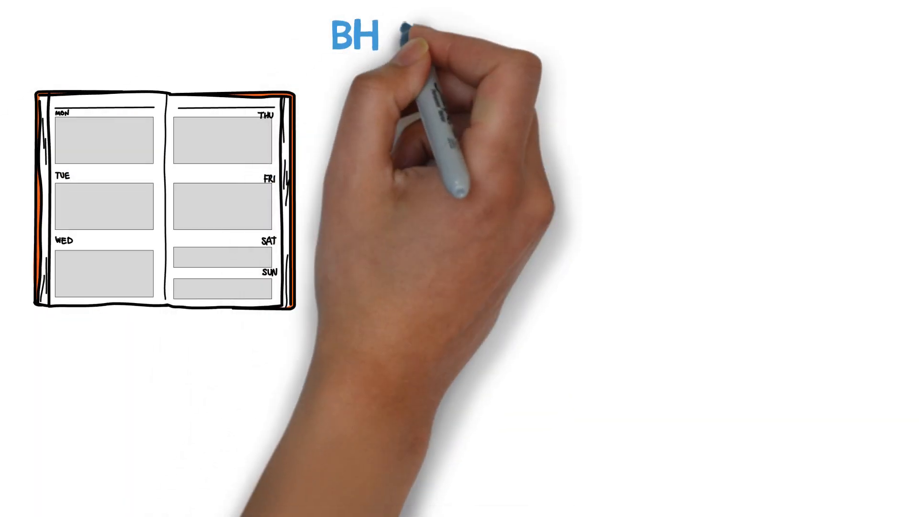